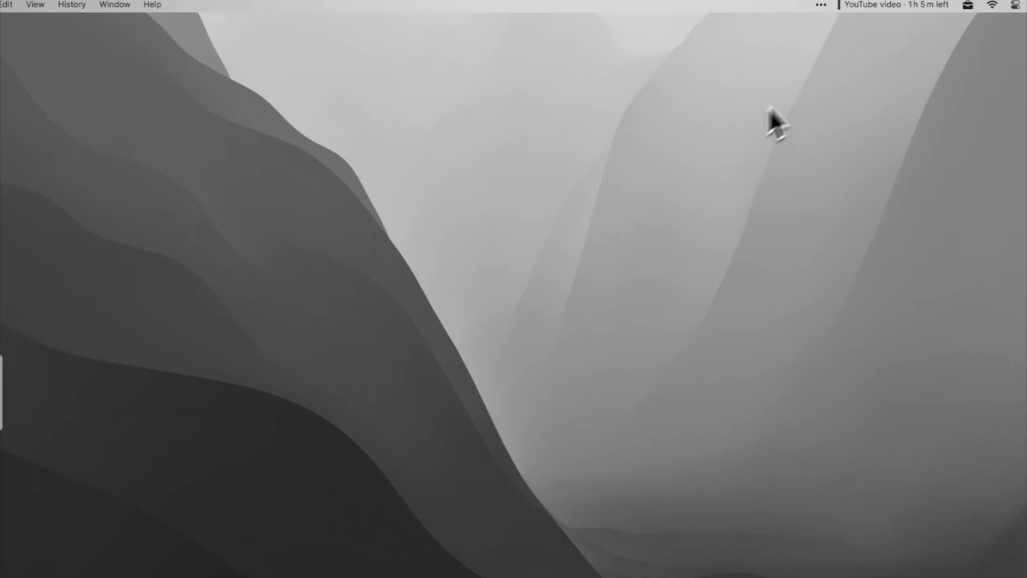
Bring up the Notion homepage at notion.so in Safari
click(658, 12)
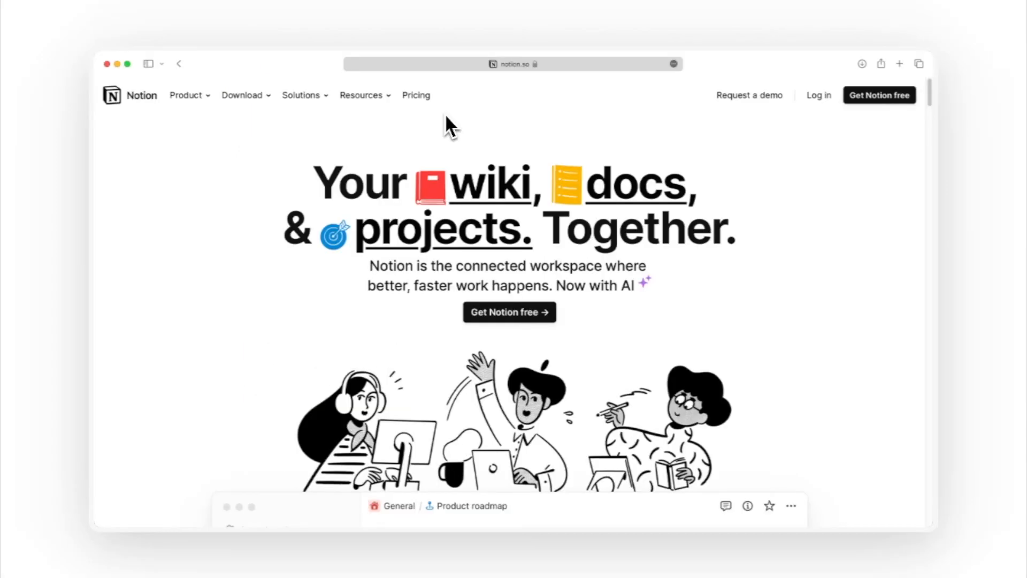
Browse Notion's pricing plans, then go to cron.com and get started with Cron
click(416, 96)
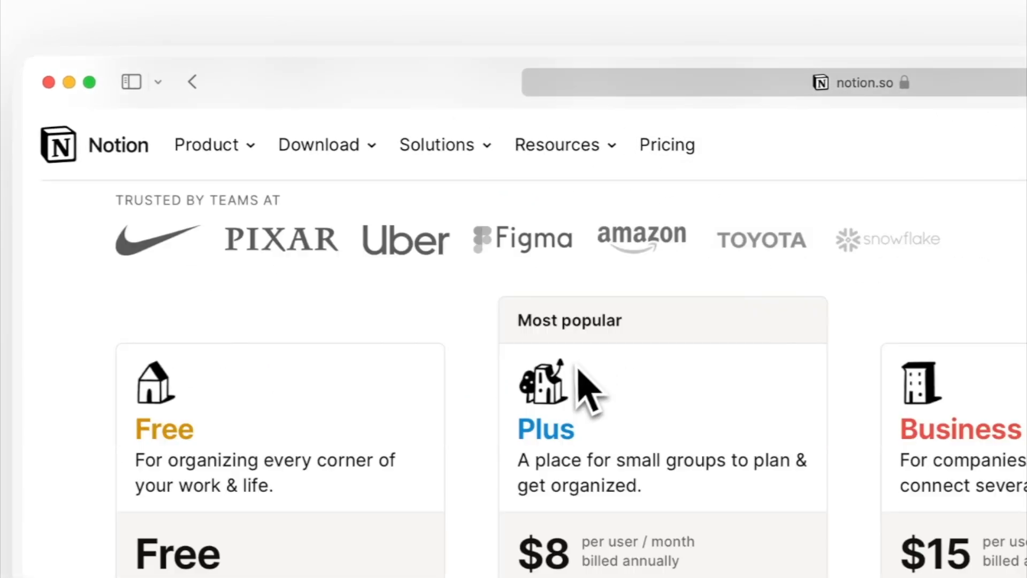
scroll(down, 3)
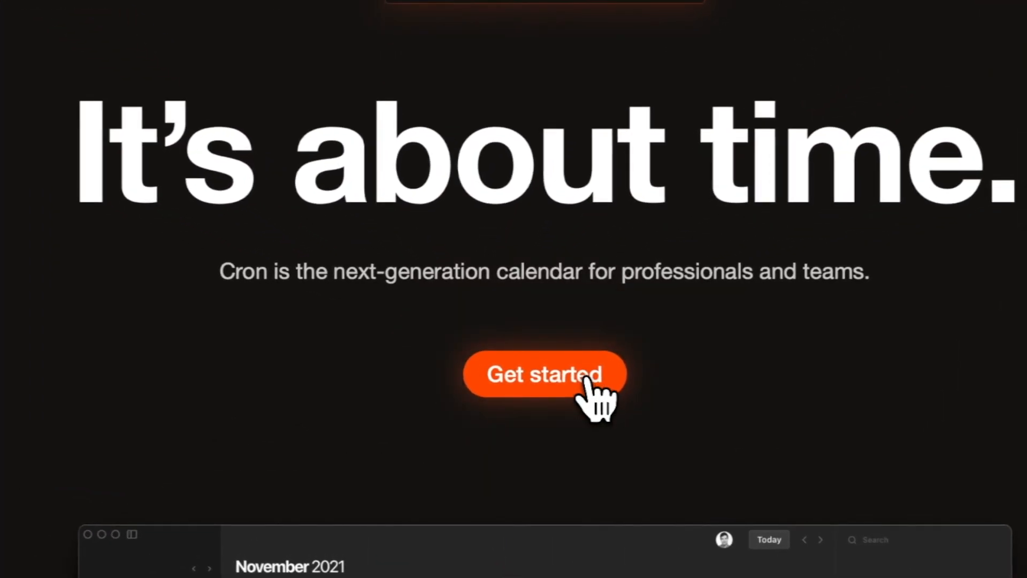
click(545, 375)
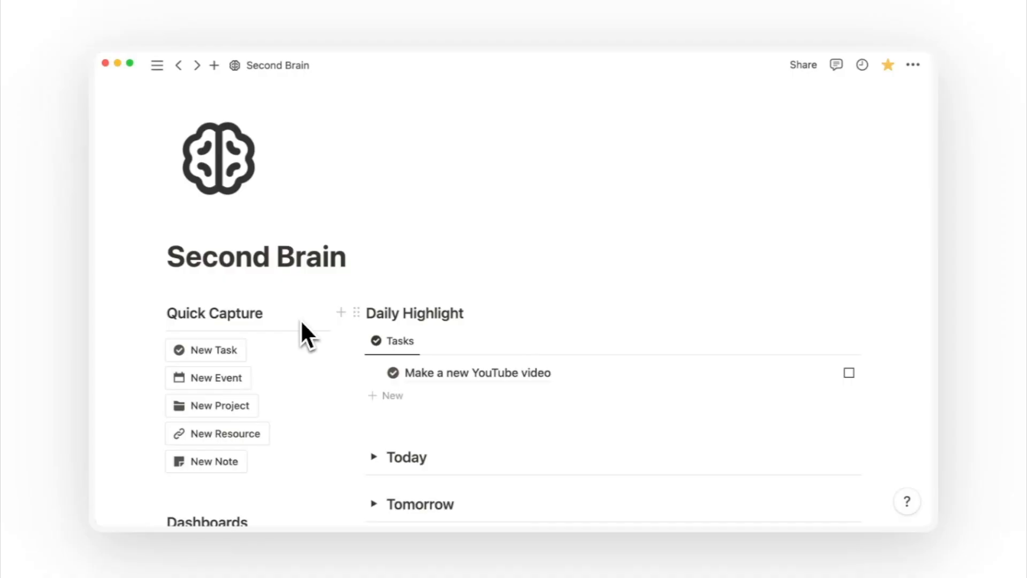
Tag the resource with Second Brain and link it to the Build a Second Brain project
click(214, 349)
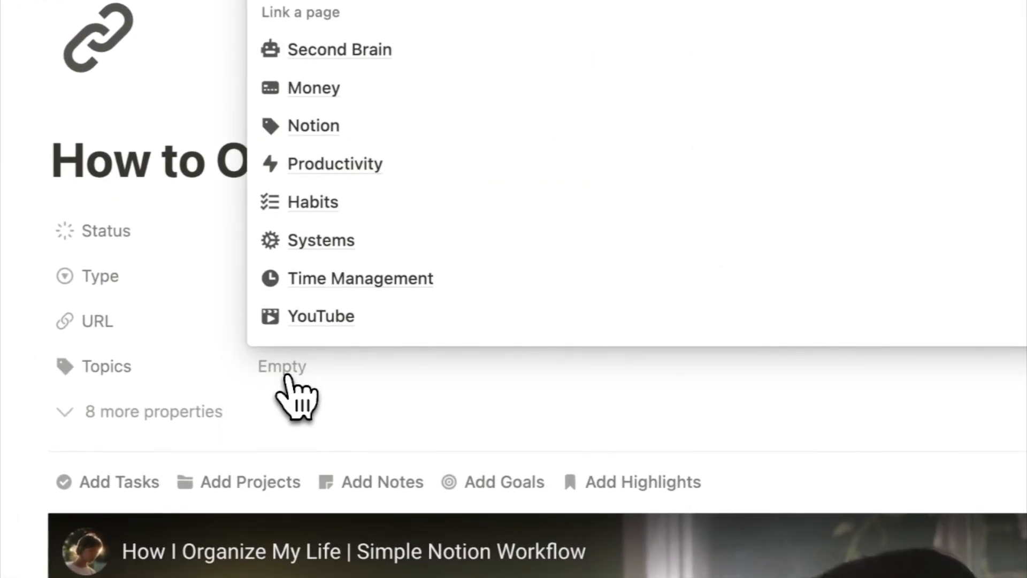
text(second)
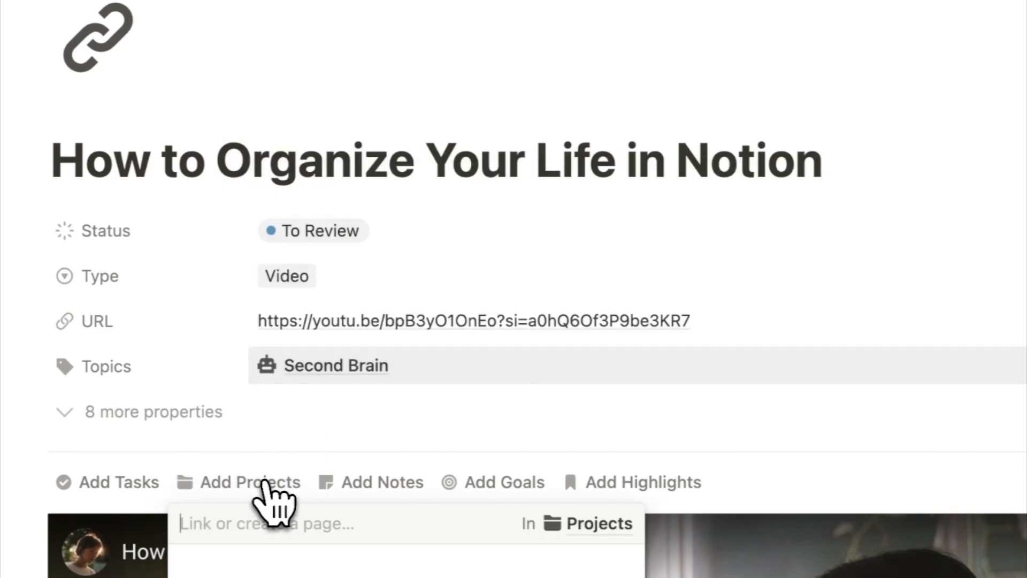
text(second)
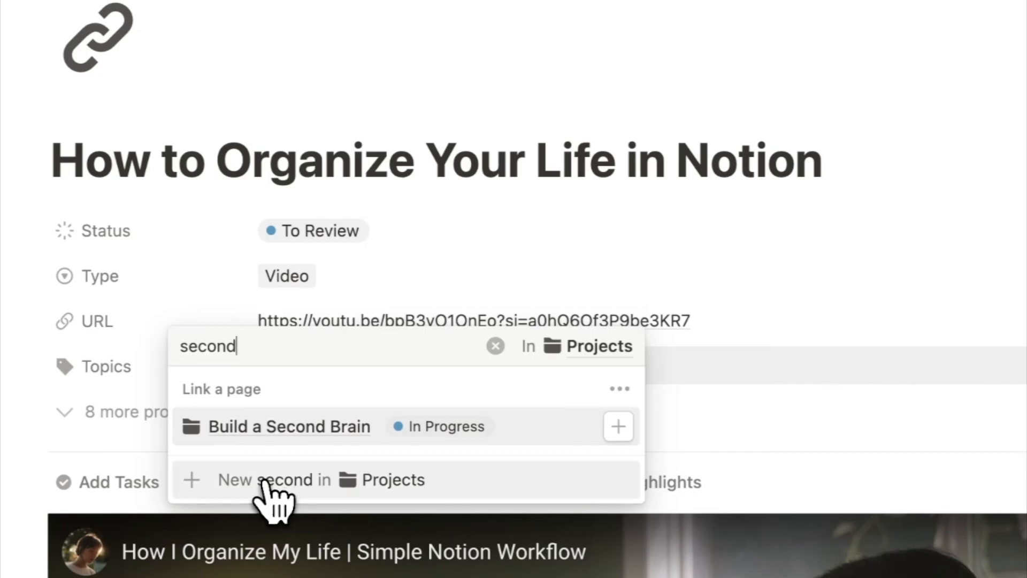
click(289, 426)
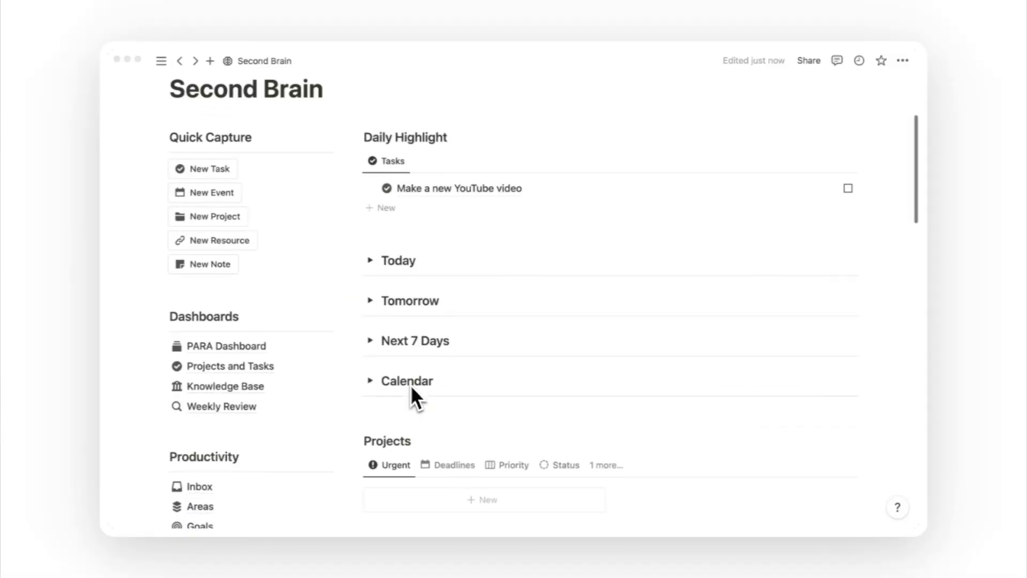
Add a 'Scrip' sub-item under Today, then clip the YouTube marathon video into Resources
click(374, 260)
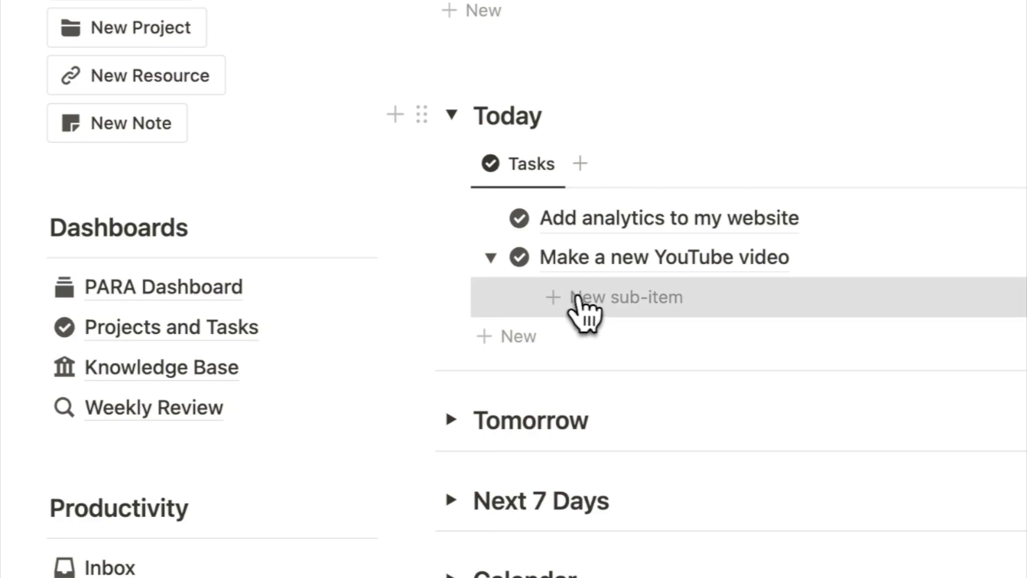
text(Scrip)
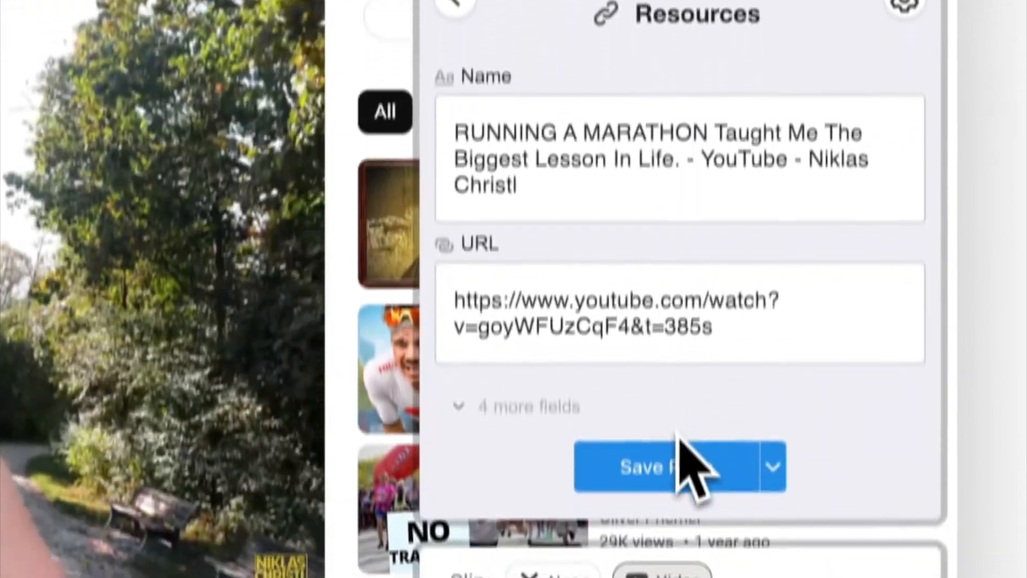
click(661, 468)
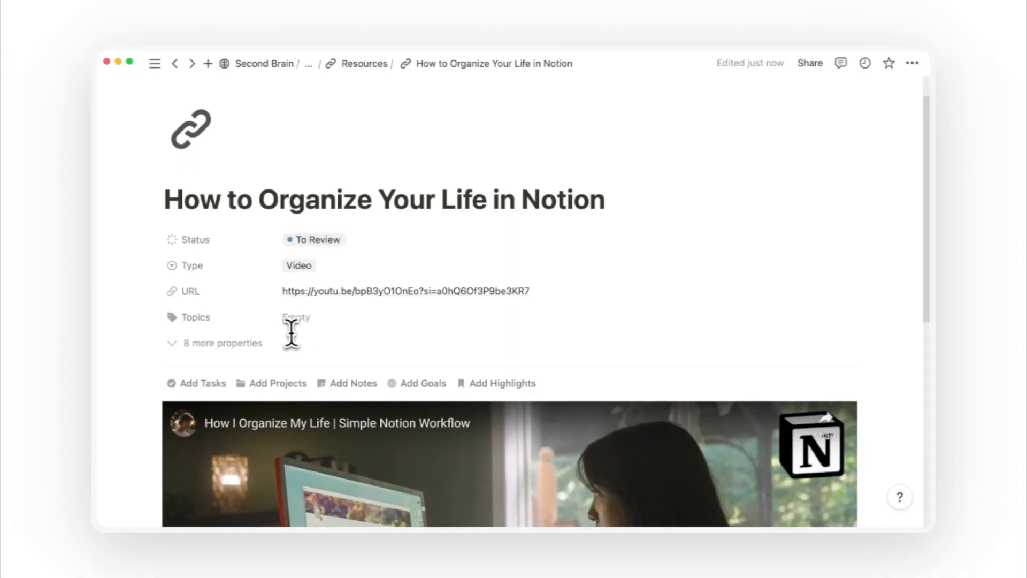
Set the resource's Topics to Second Brain and return to the Second Brain page
click(295, 317)
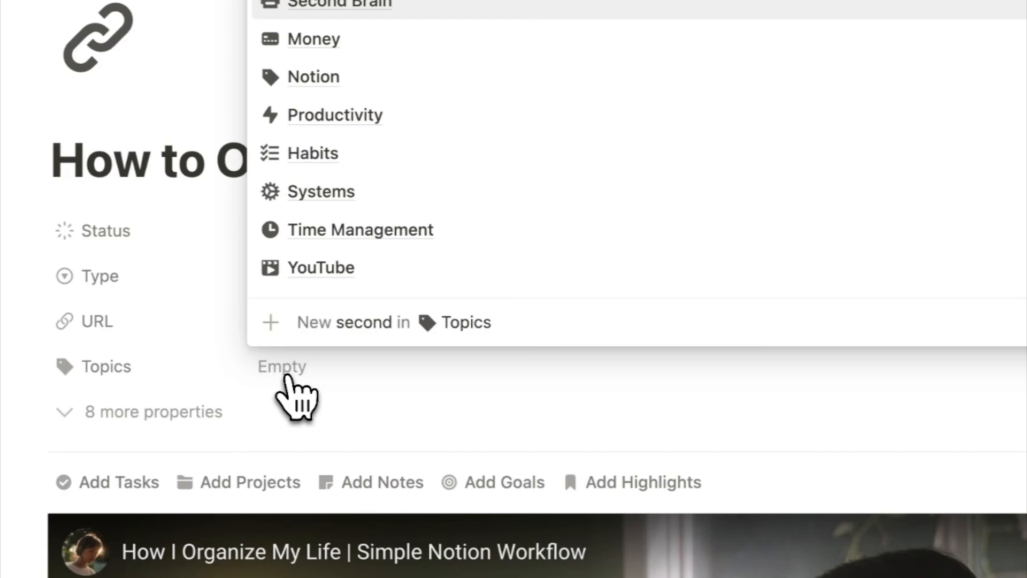
click(339, 6)
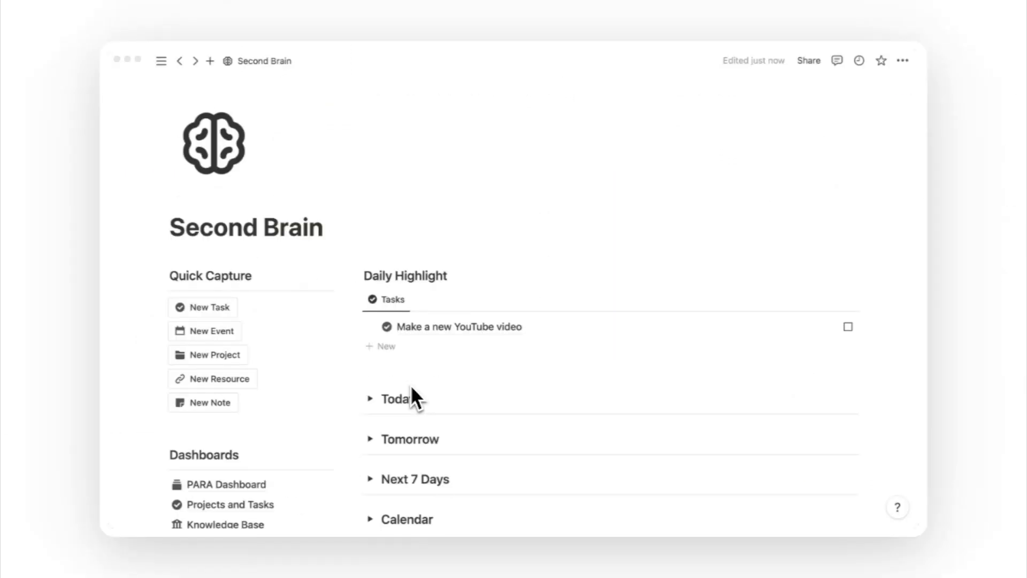
Add sub-tasks 'Script Yo' and 'Film YouTube vid' under Make a new YouTube video in Today
scroll(down, 3)
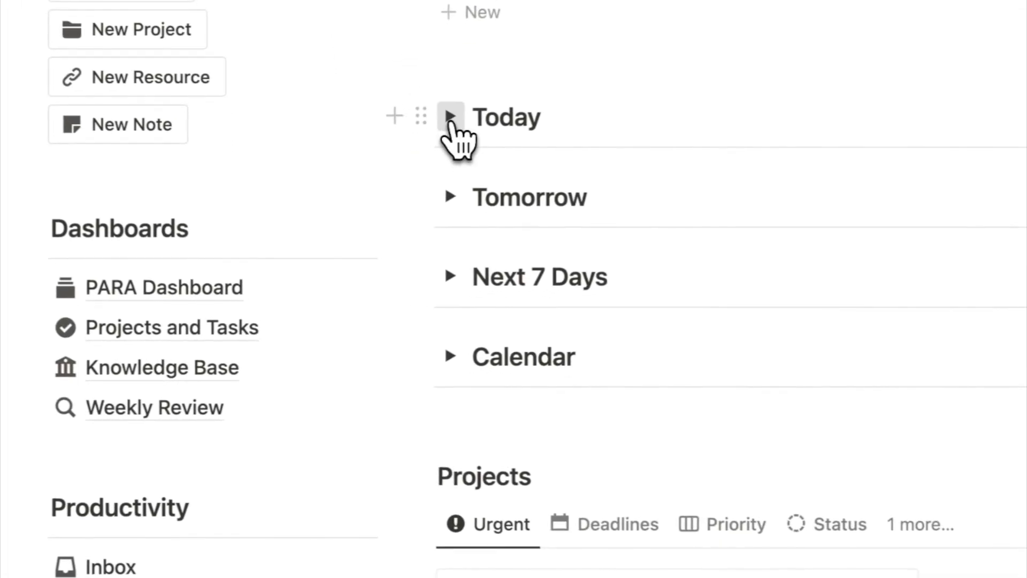
click(450, 117)
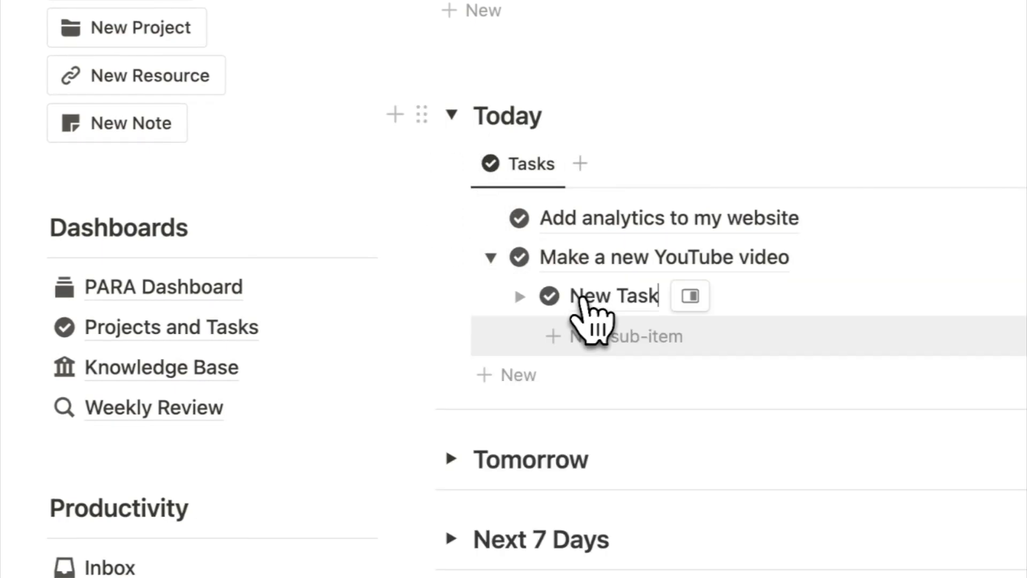
text(Script YouTube video)
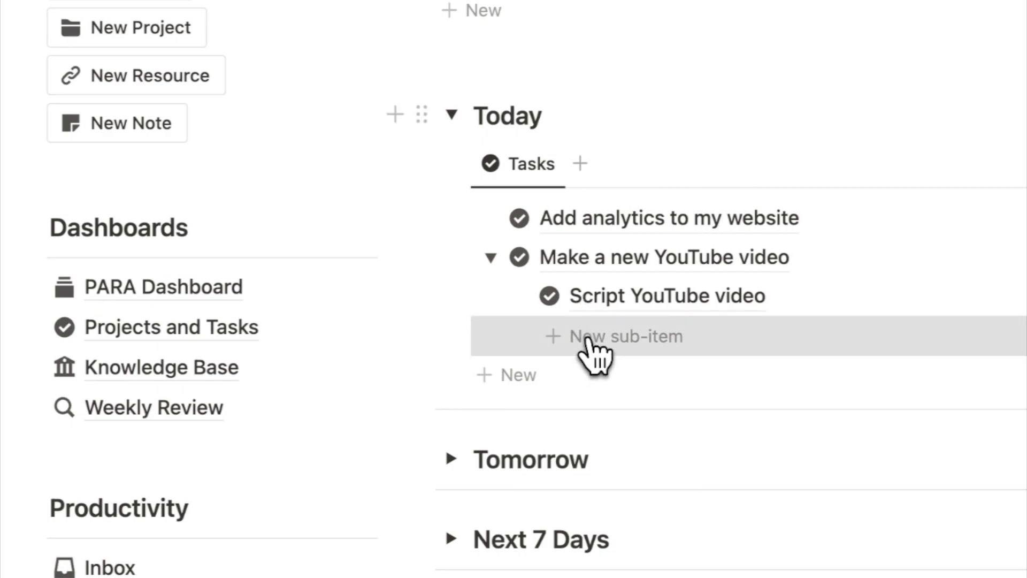
text(Film YouTube vid)
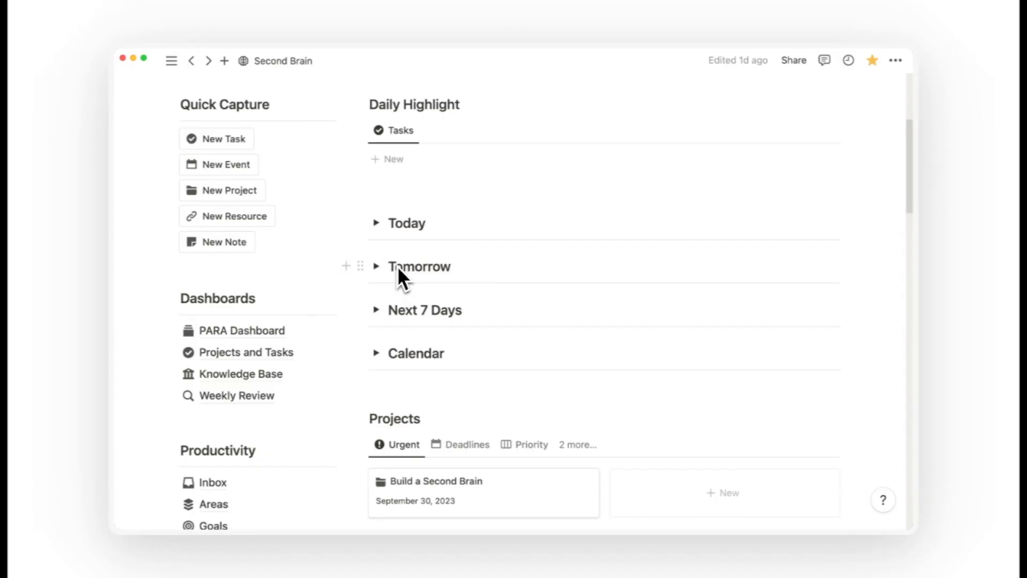
From Tomorrow's list, tick Daily Highlight on the Make a new YouTube video task
click(376, 266)
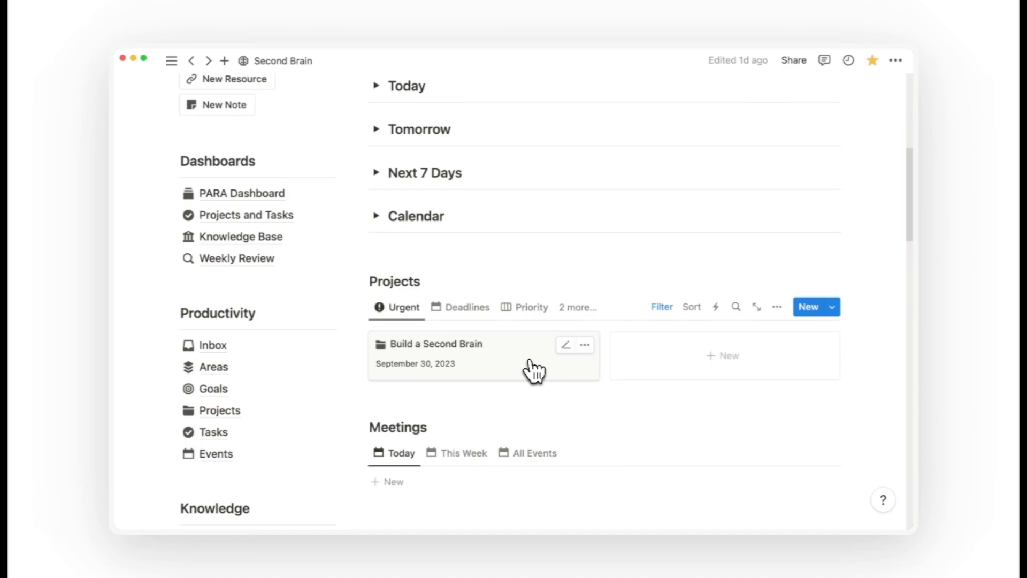
click(433, 344)
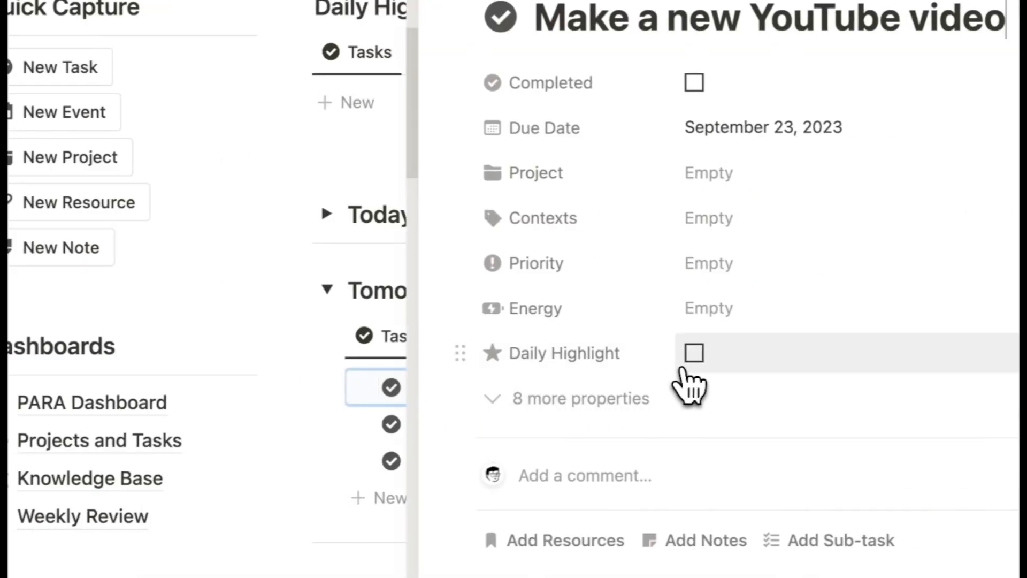
click(692, 353)
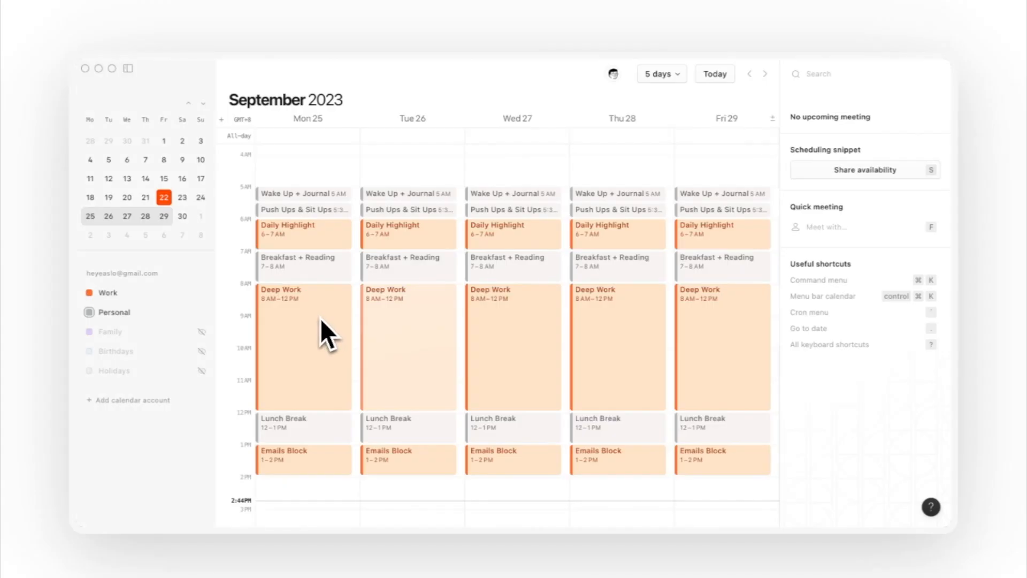
Create a 10 AM–12 PM Monday event and attach the YouTube Script Notion page to the YouTube video block
click(303, 345)
text(Fi)
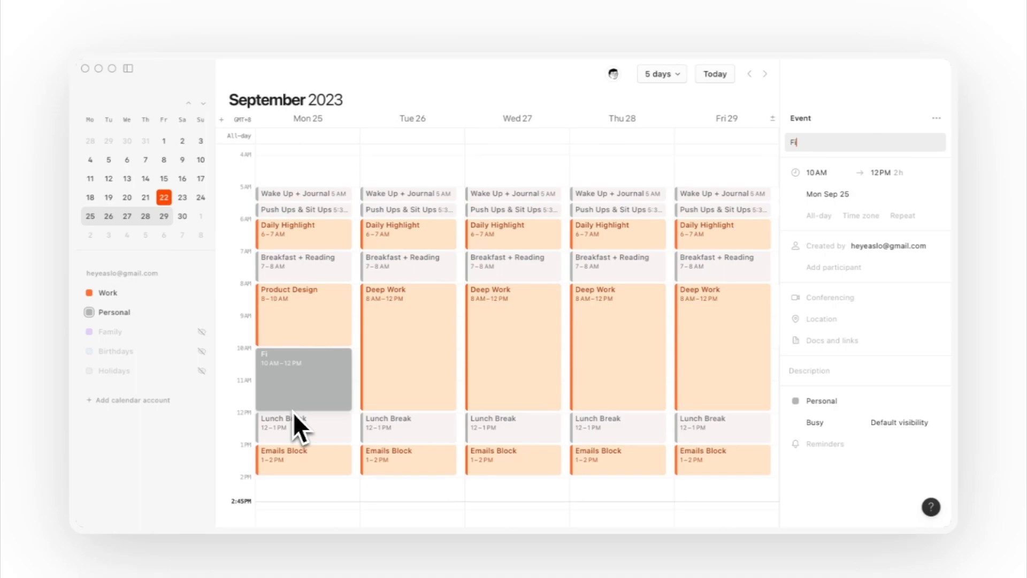
click(820, 402)
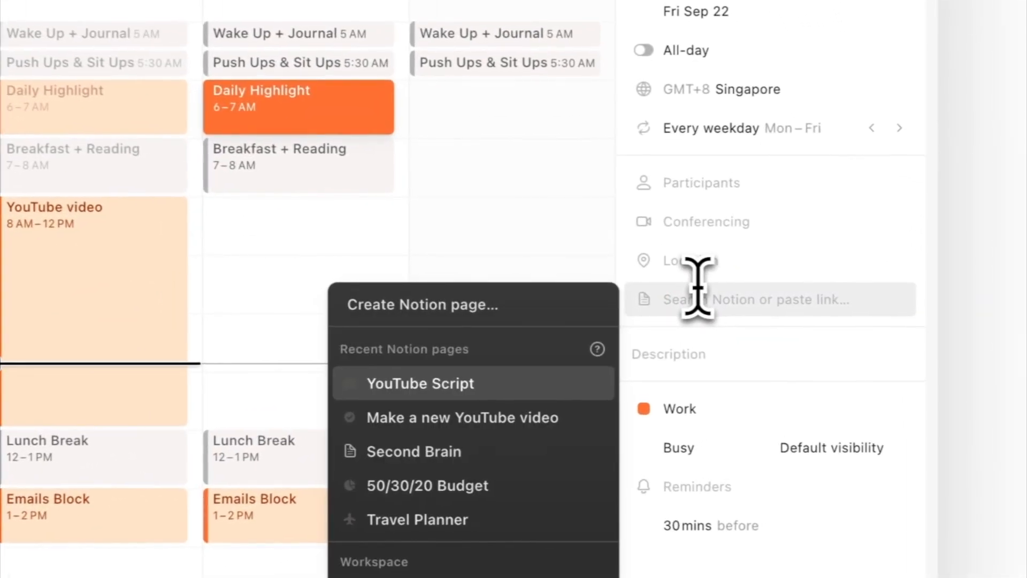
click(420, 383)
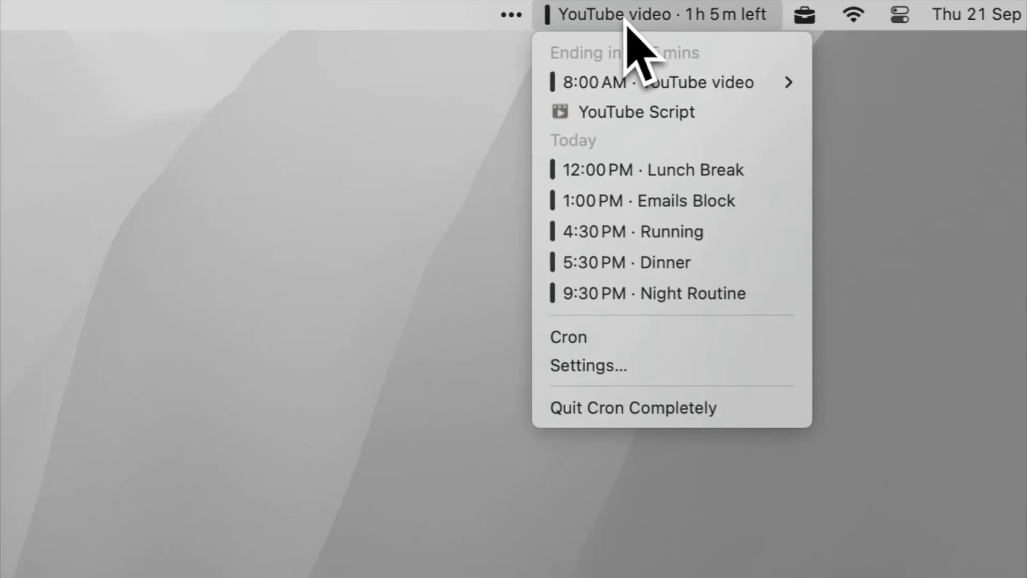
From Cron's menu bar item, follow the current YouTube video event's YouTube Script link
click(635, 112)
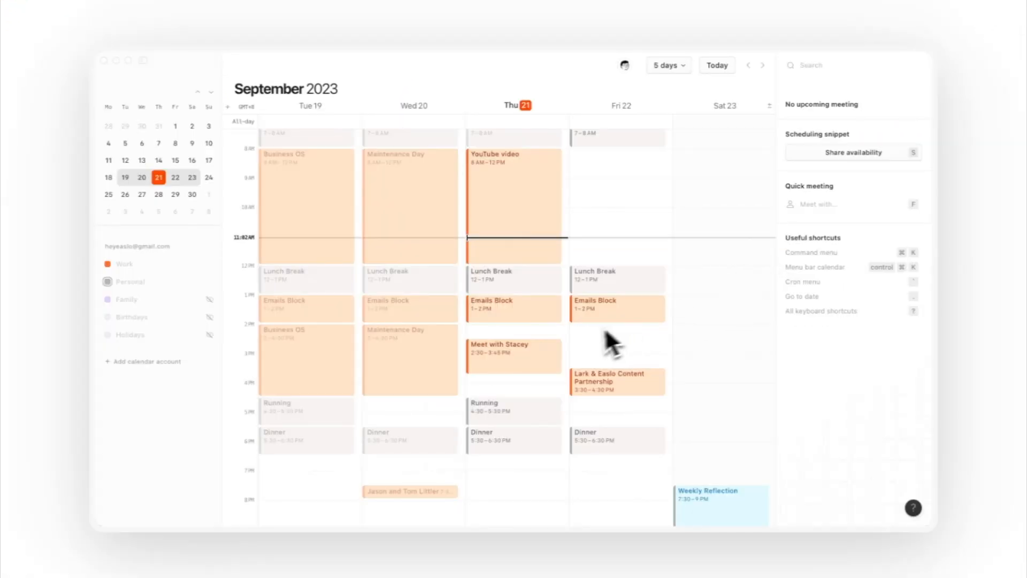
Follow the Meet with Stacey event's linked Notion page from its sidebar
click(513, 353)
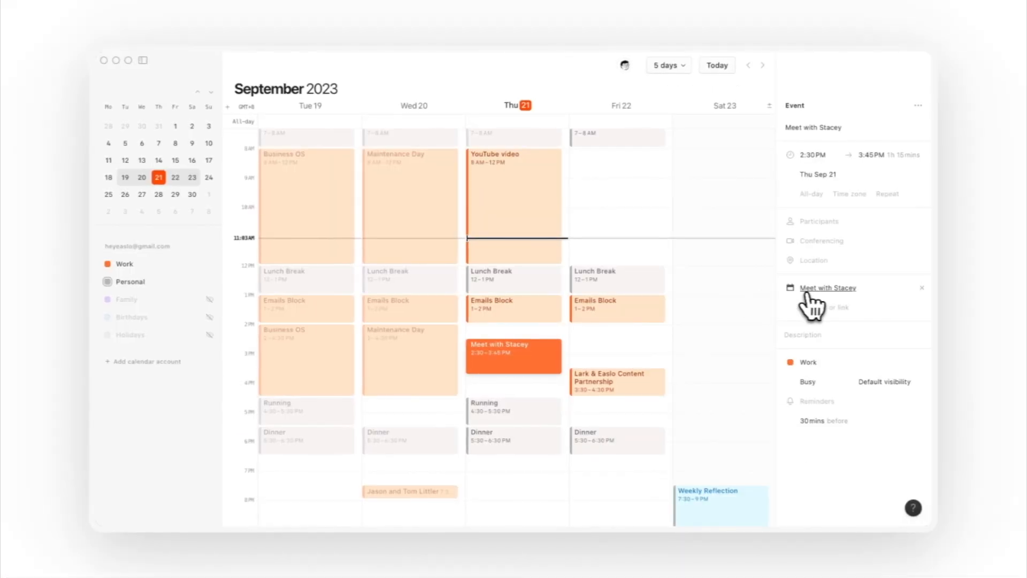
click(828, 288)
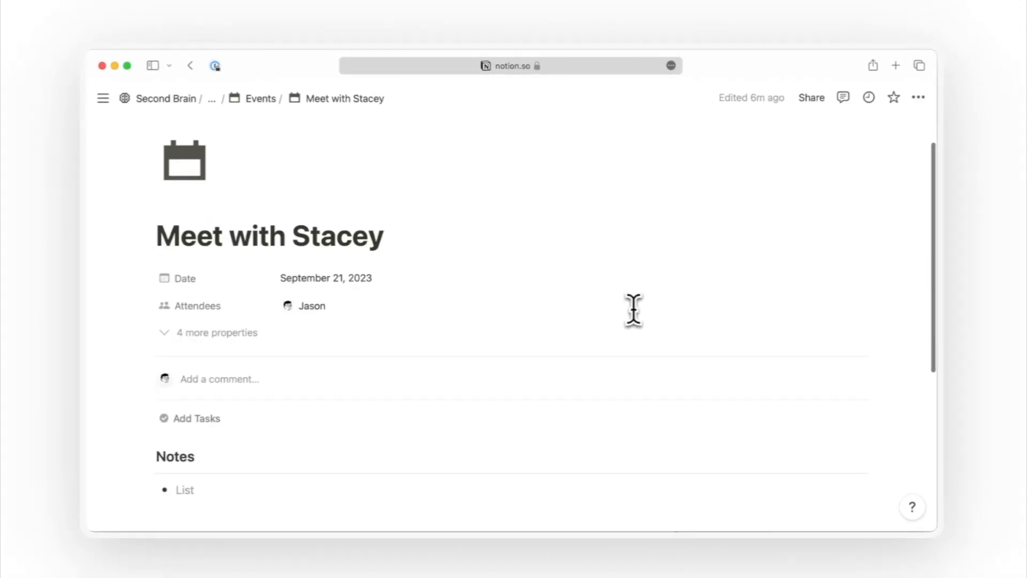
Add two bullets under Notes on the Meet with Stacey page: Point 1 and Point 2
scroll(down, 3)
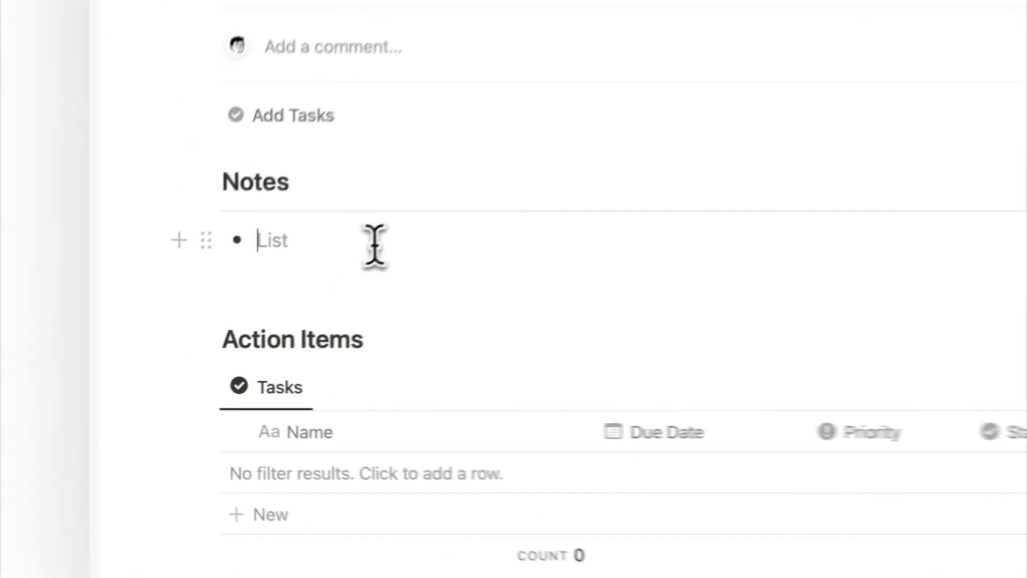
text(Point 1)
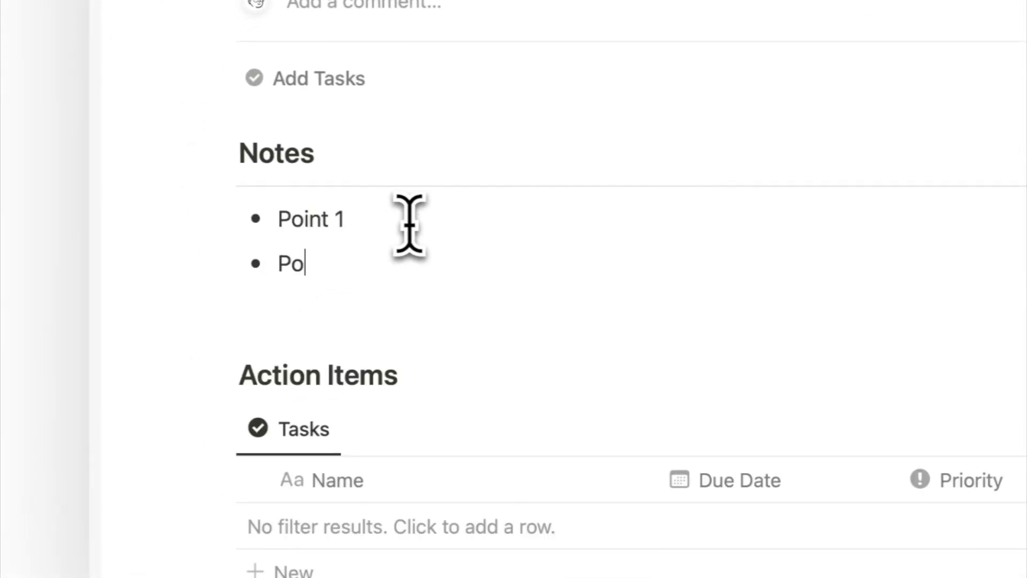
text(int 2)
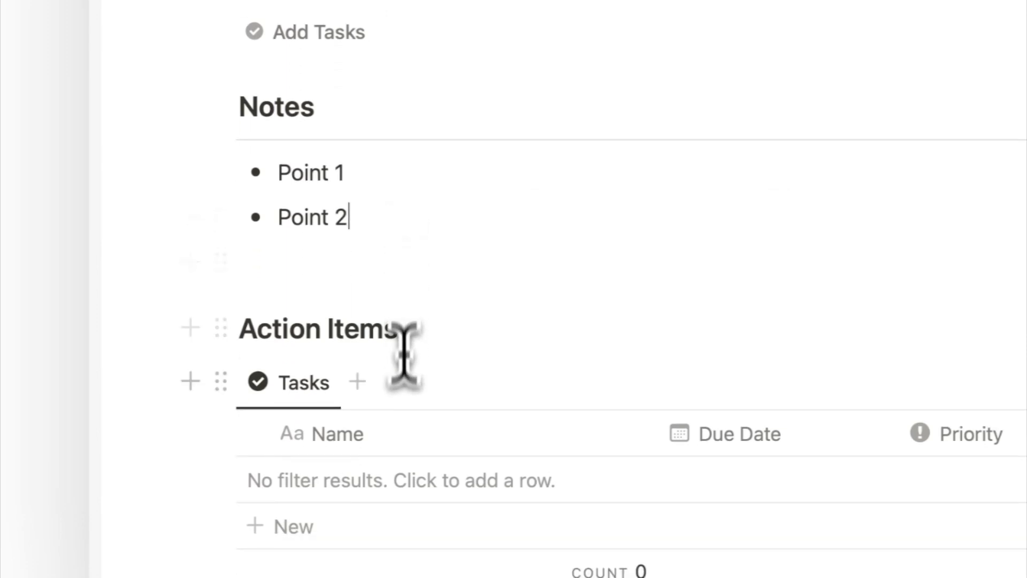